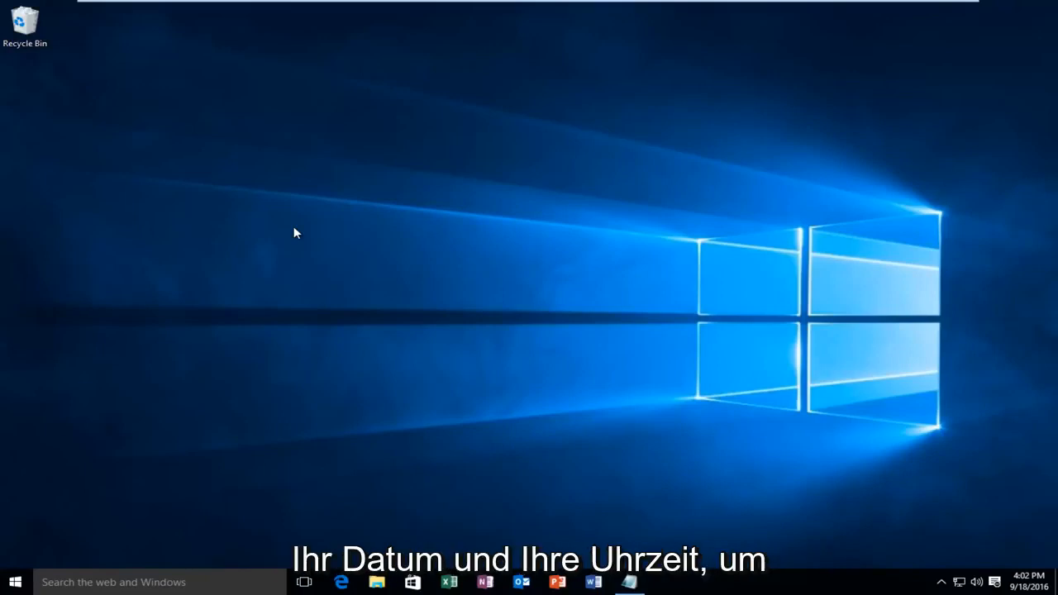
mouse_move(182, 454)
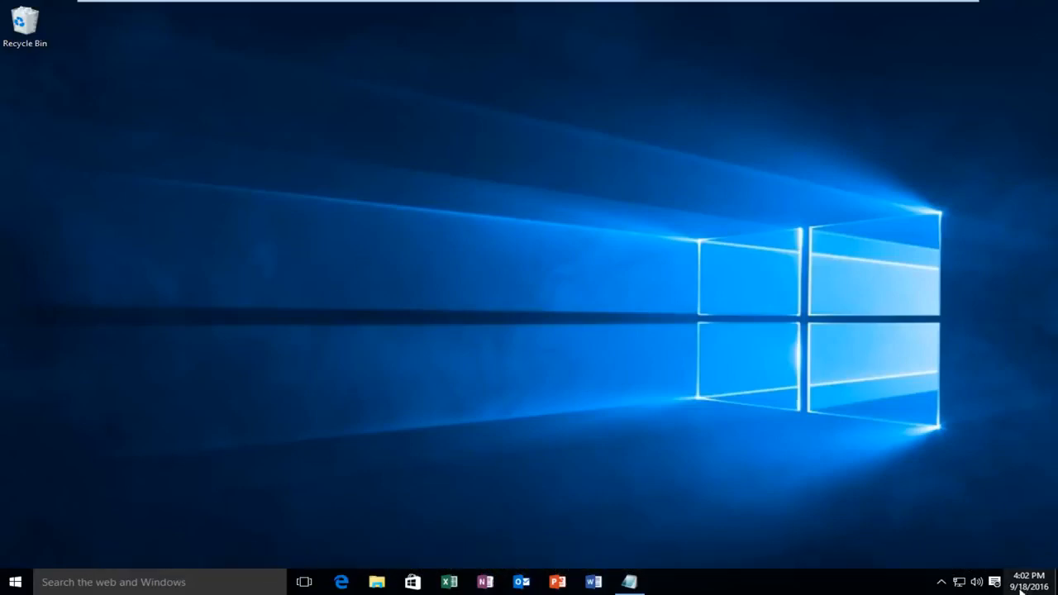
Show the taskbar clock flyout with the current time and September 2016 calendar.
left_click(1015, 582)
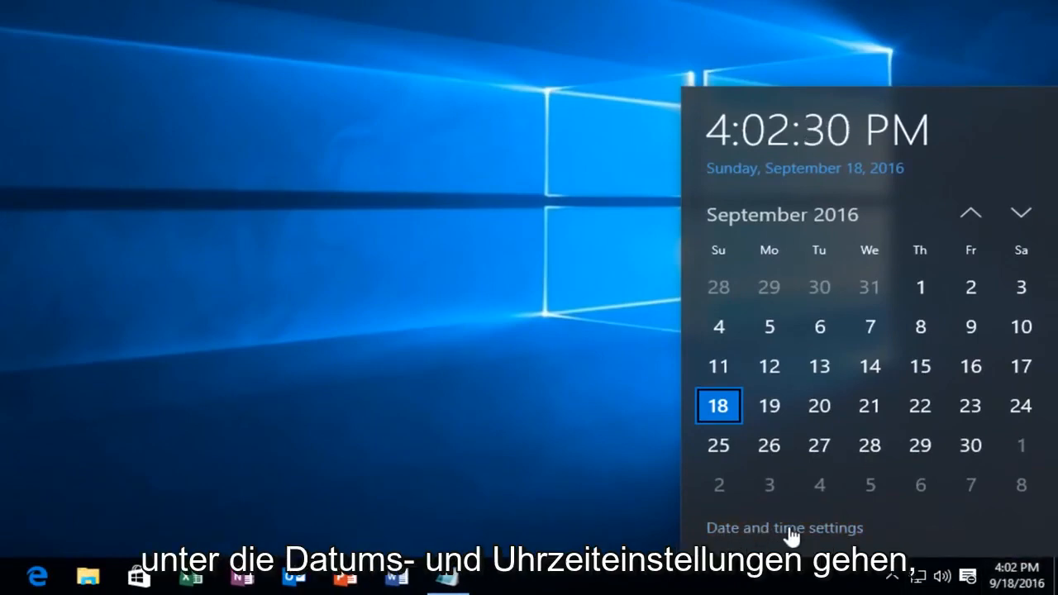
Review the Date and time page, confirming 'Set time automatically' is On, then close Settings.
left_click(783, 527)
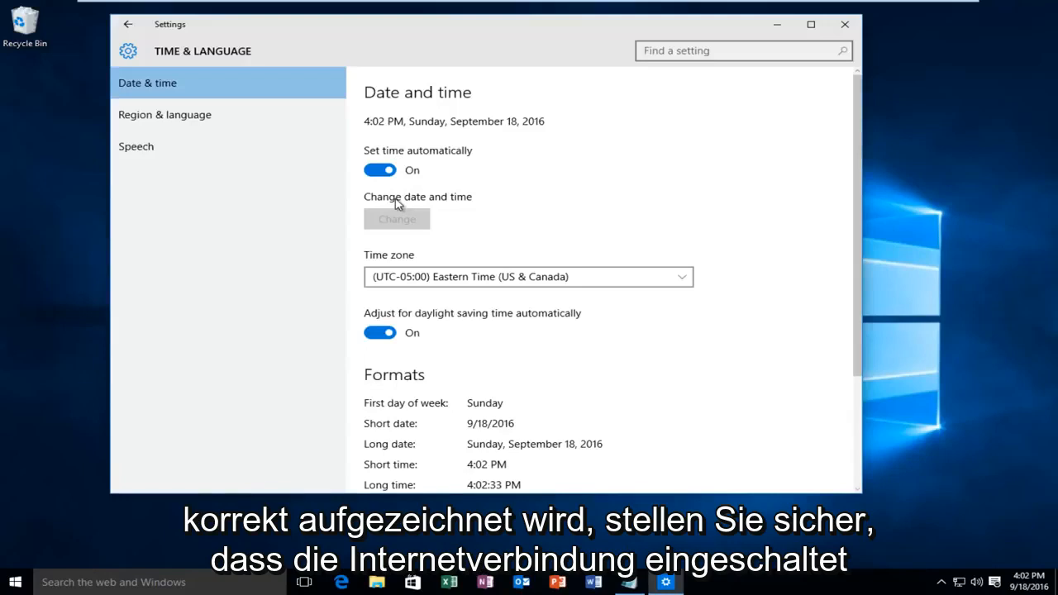
mouse_move(489, 152)
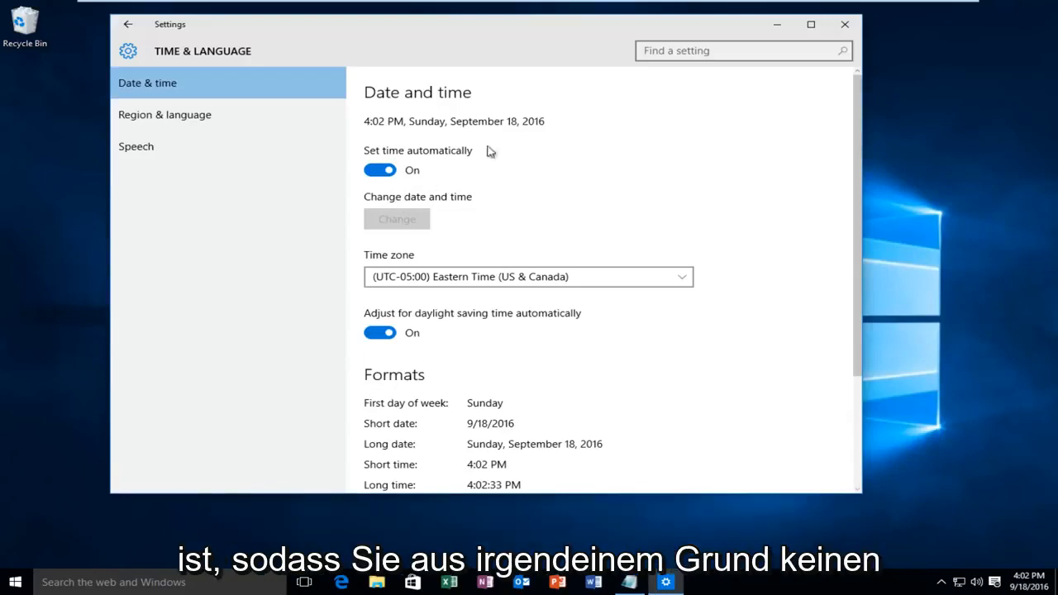
left_click(842, 25)
type("network troublesh")
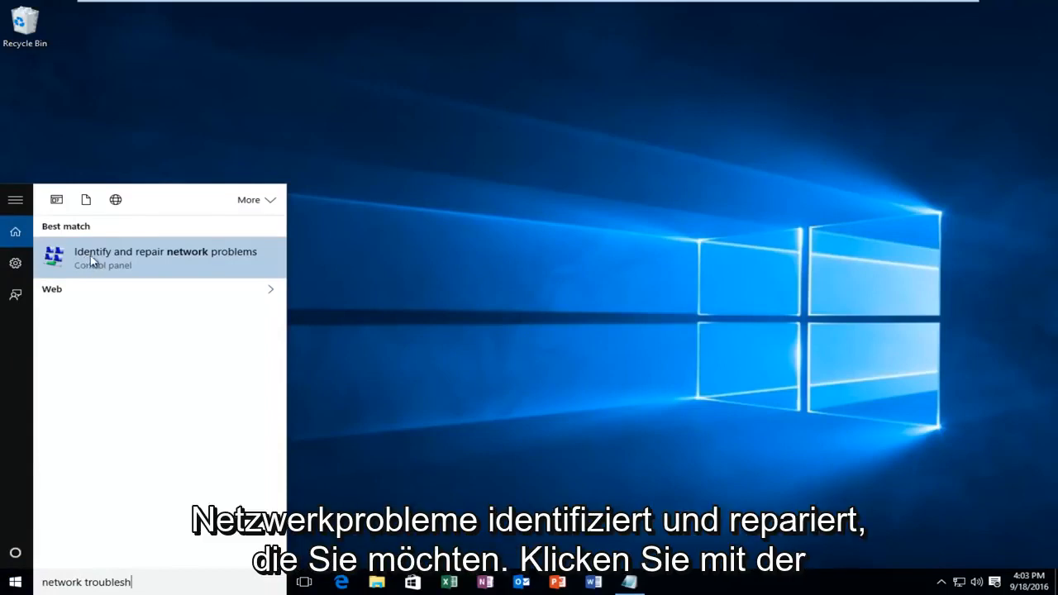
Run 'Identify and repair network problems', launching Windows Network Diagnostics.
left_click(165, 258)
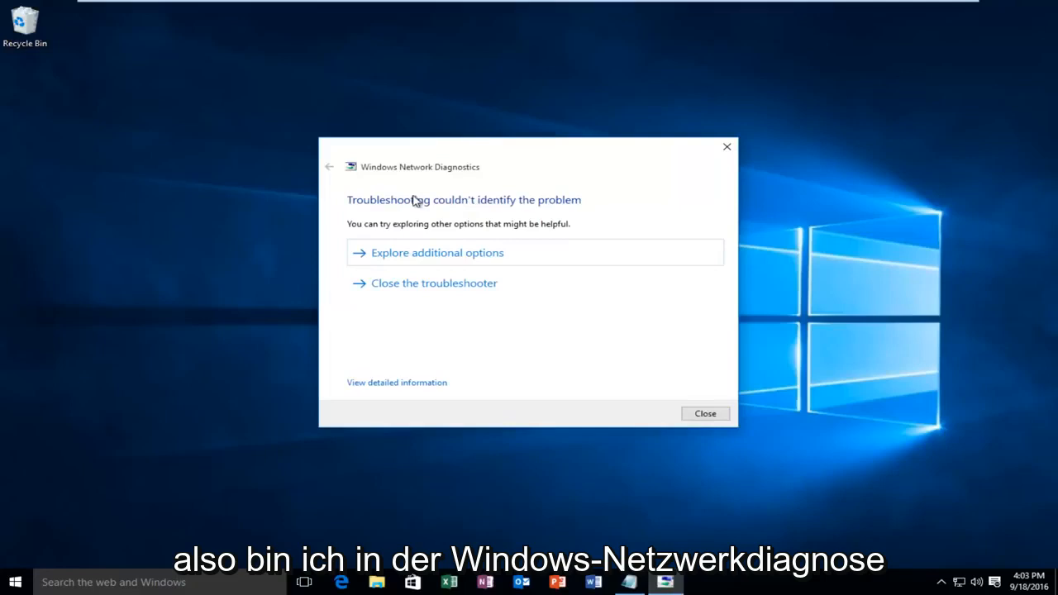
mouse_move(426, 327)
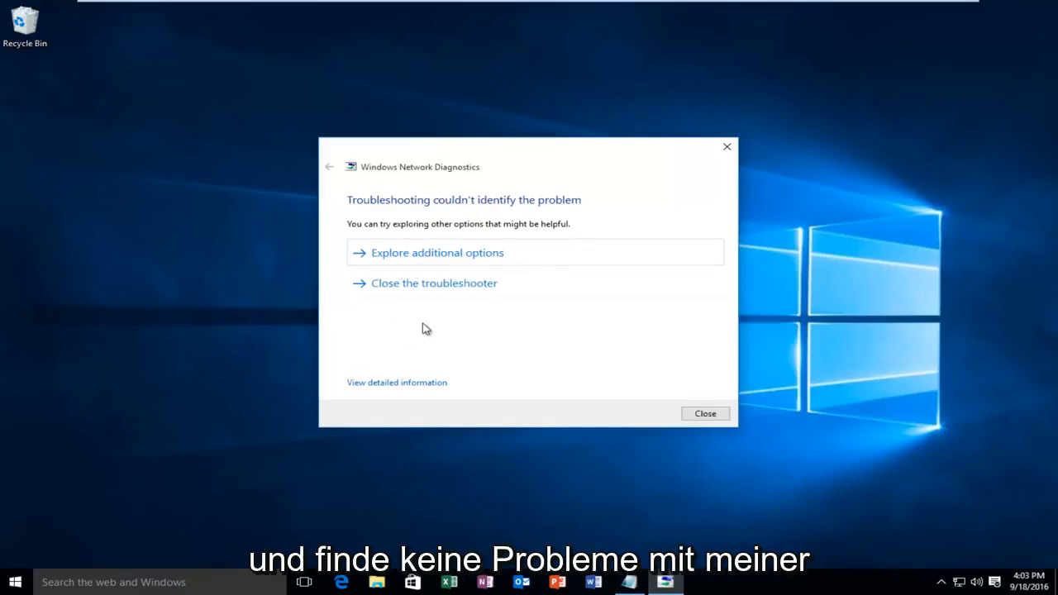
mouse_move(416, 327)
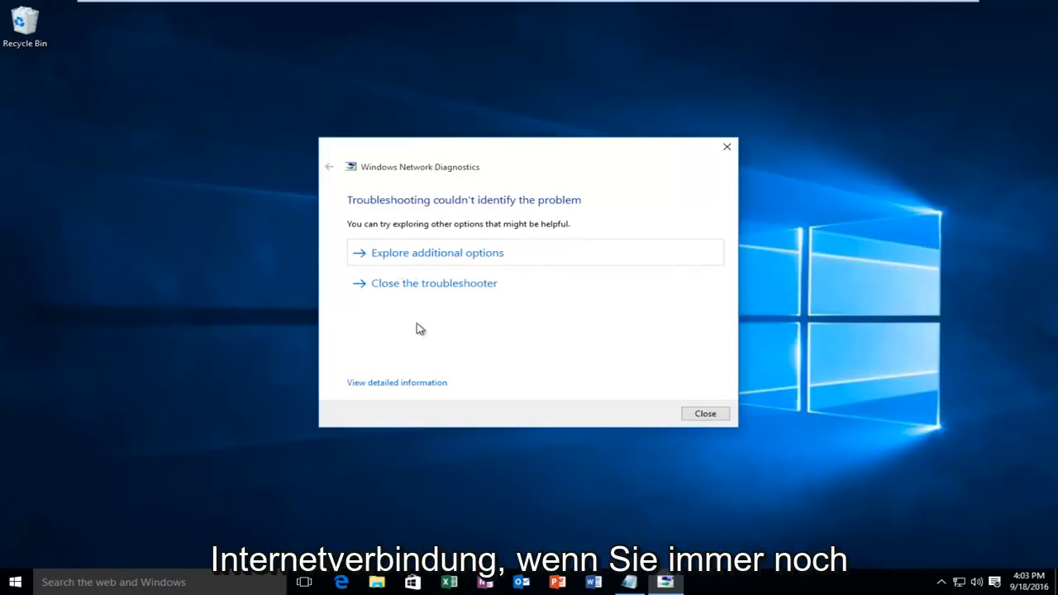
mouse_move(635, 463)
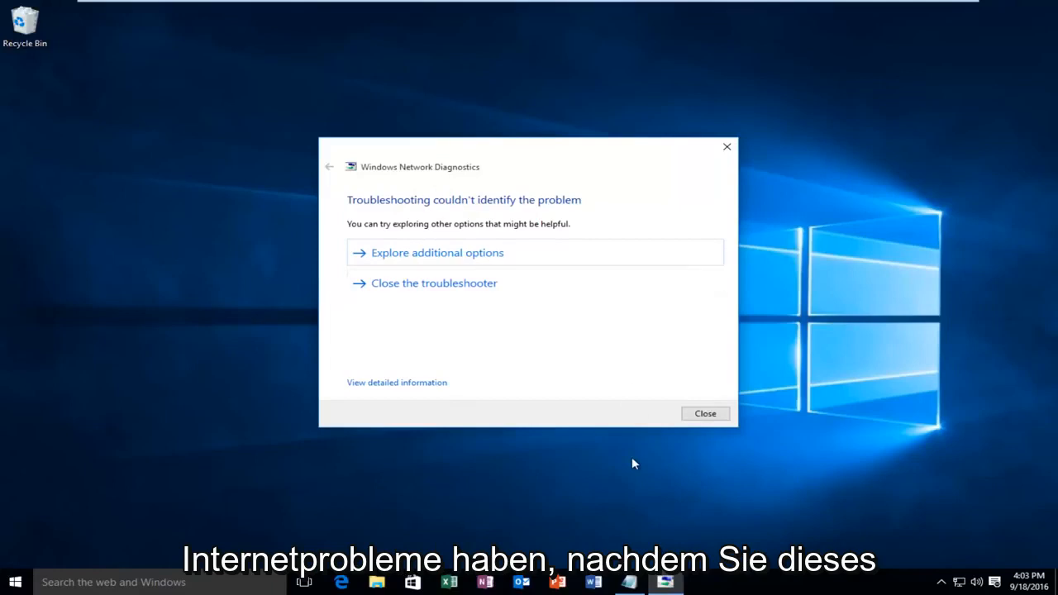
mouse_move(466, 372)
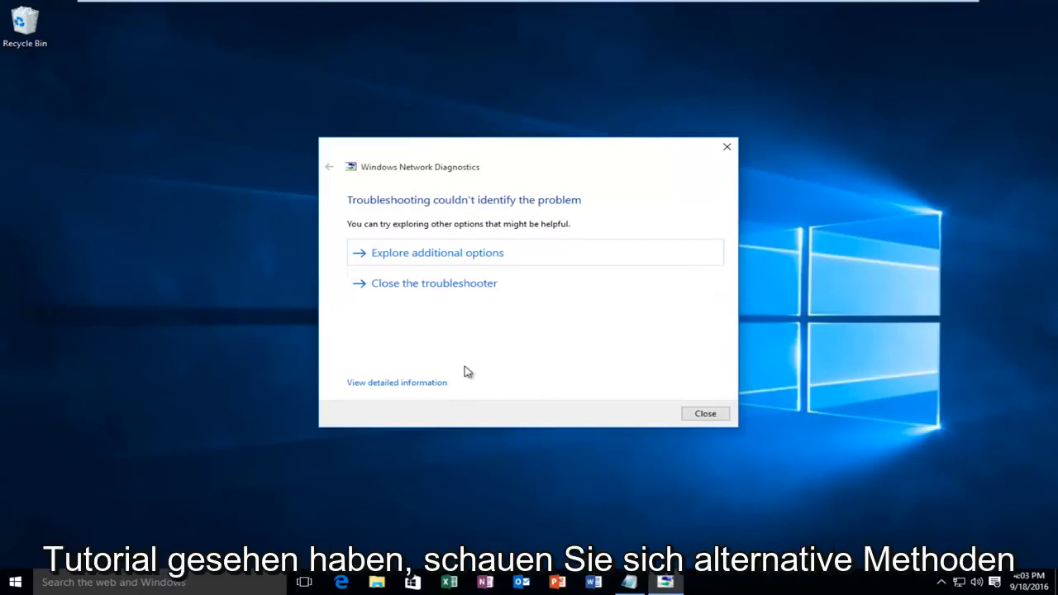
mouse_move(483, 378)
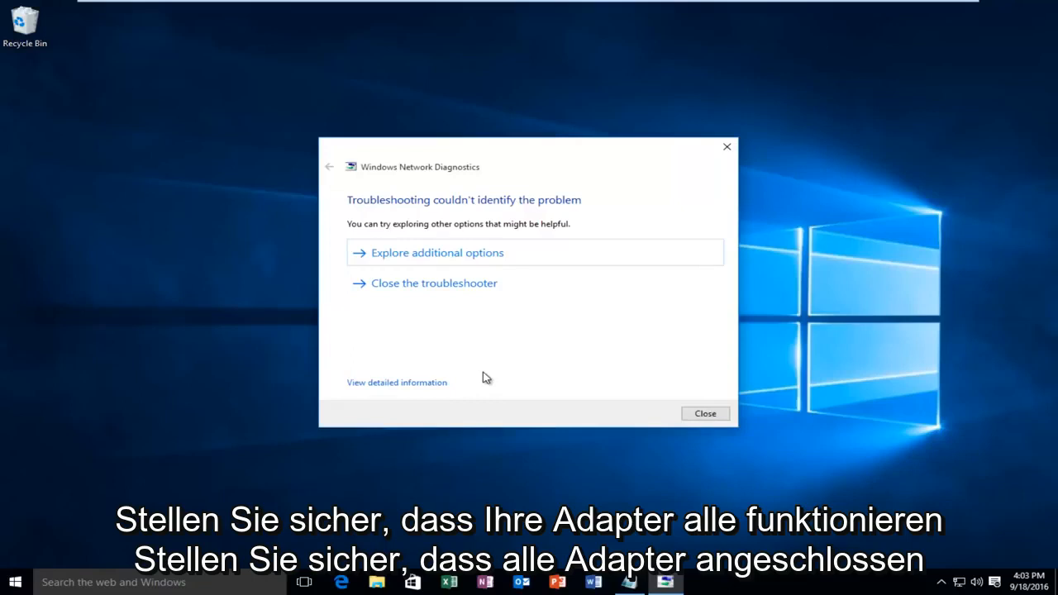
mouse_move(281, 297)
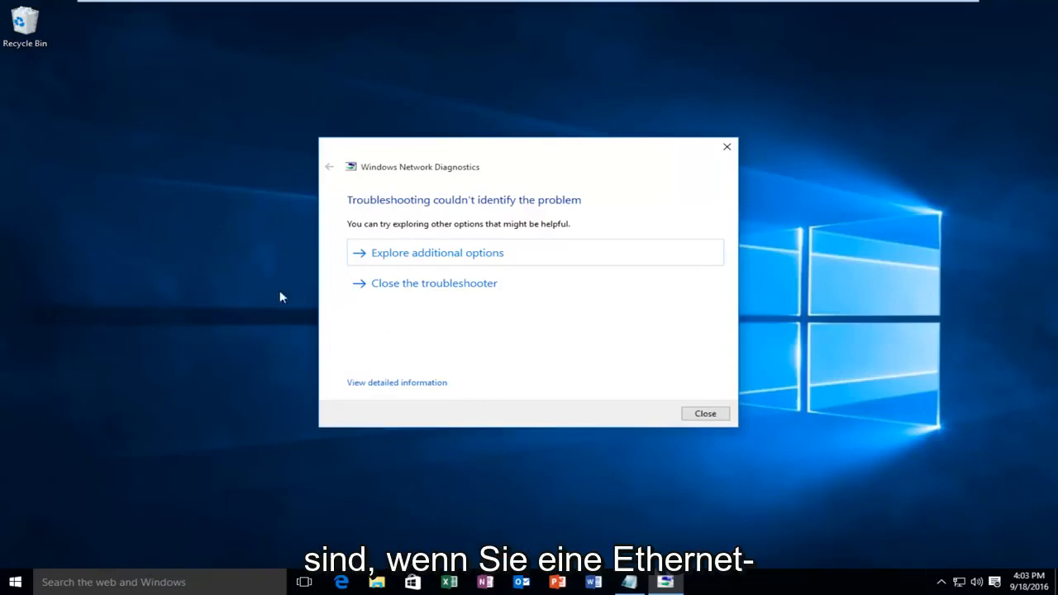